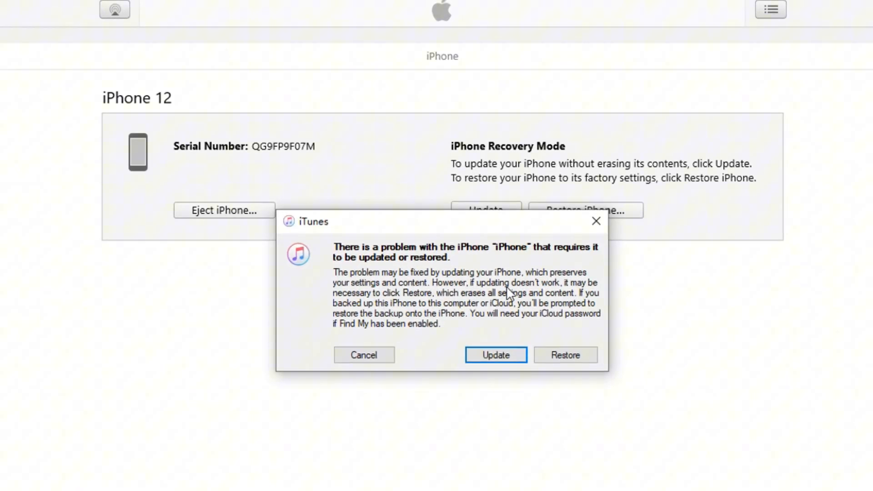
{"action": "mouse_move", "coordinate": [442, 328]}
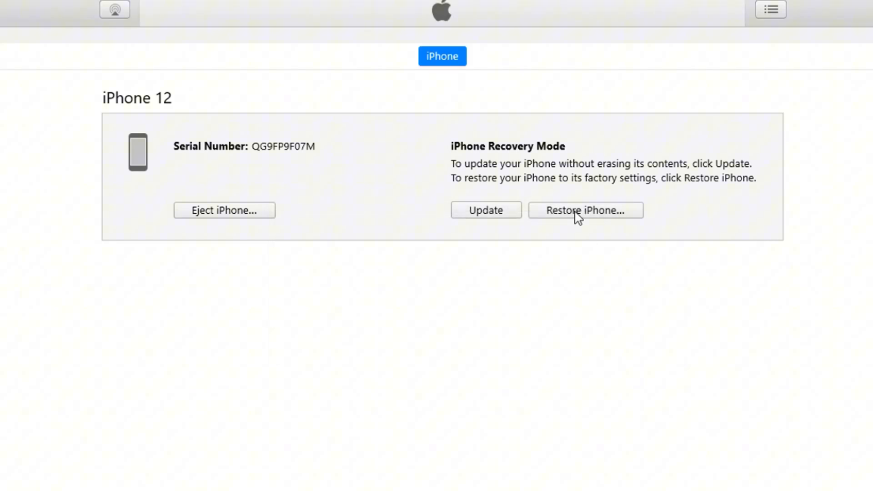
- Start a factory restore of the iPhone 12, then cancel the software update server contact
{"action": "left_click", "coordinate": [585, 210]}
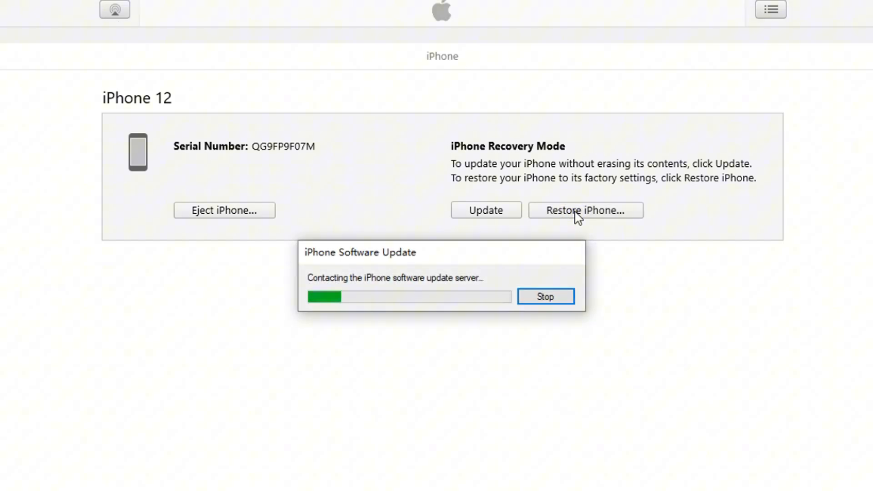
{"action": "left_click", "coordinate": [545, 295]}
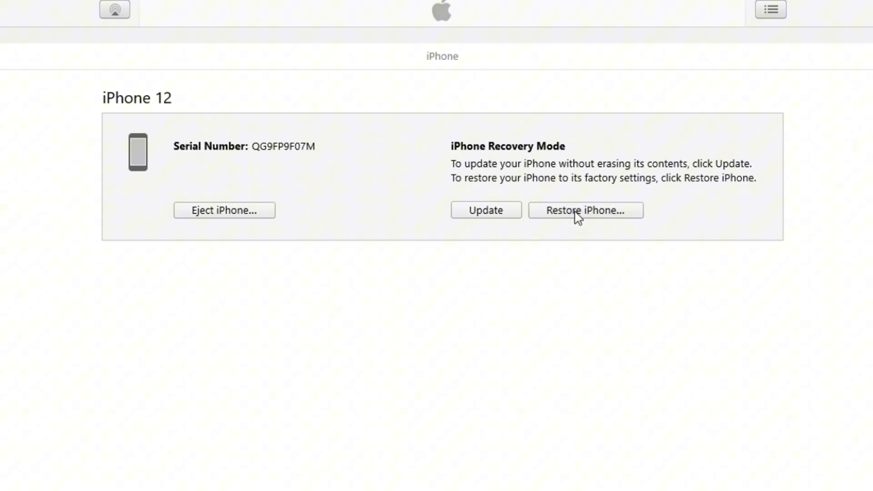
{"action": "left_click", "coordinate": [584, 210]}
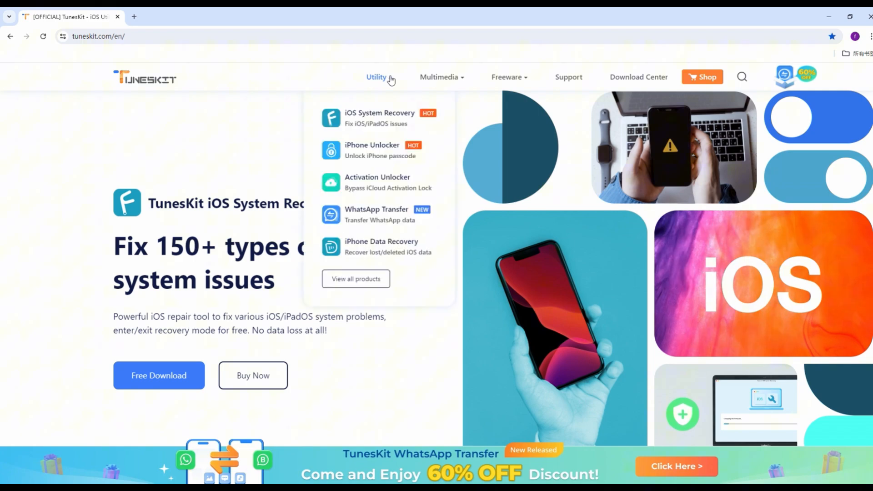
- Visit the TunesKit iOS System Recovery page and download its free trial installer
{"action": "left_click", "coordinate": [379, 117]}
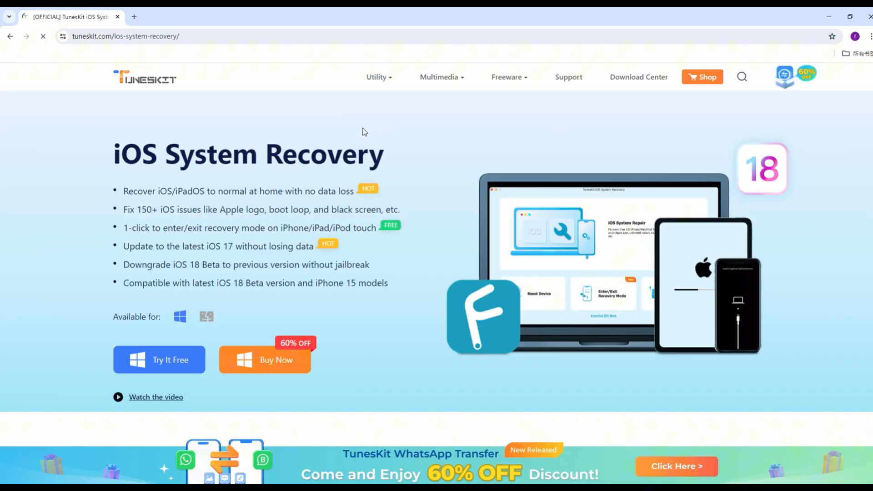
{"action": "left_click", "coordinate": [159, 360]}
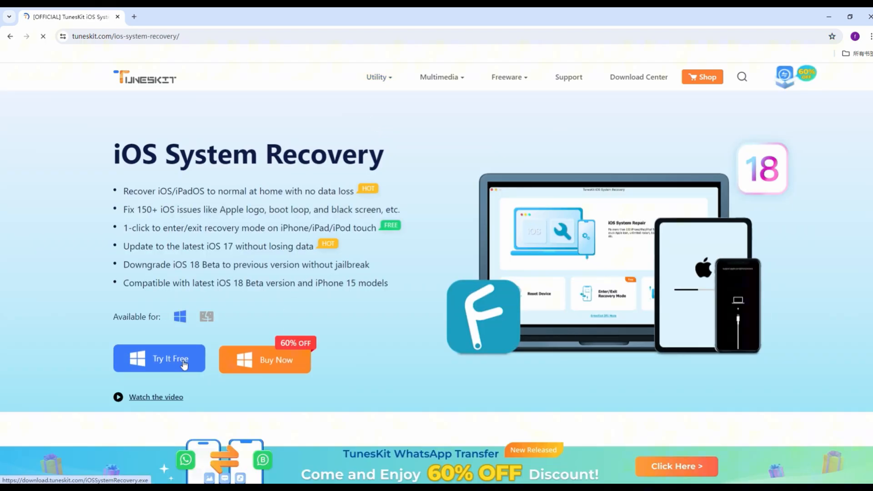
{"action": "left_click", "coordinate": [169, 359]}
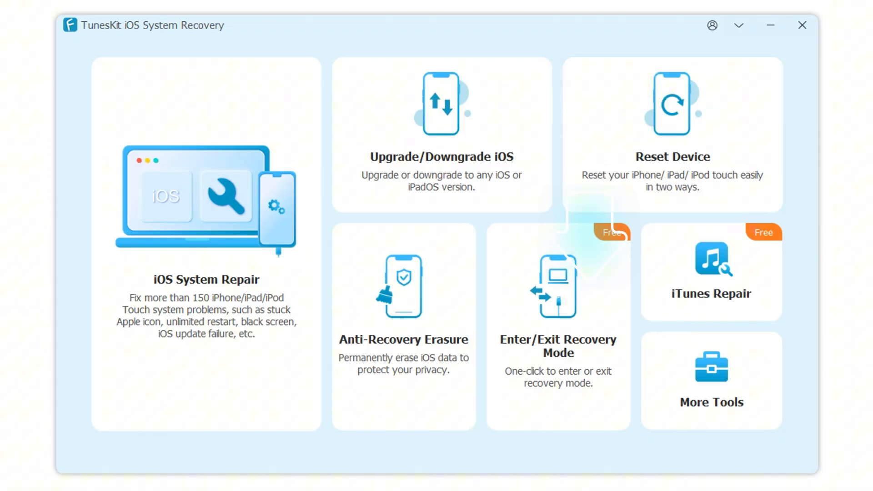
- Use Enter/Exit Recovery Mode in TunesKit to bring the iPhone back to Normal
{"action": "left_click", "coordinate": [557, 286]}
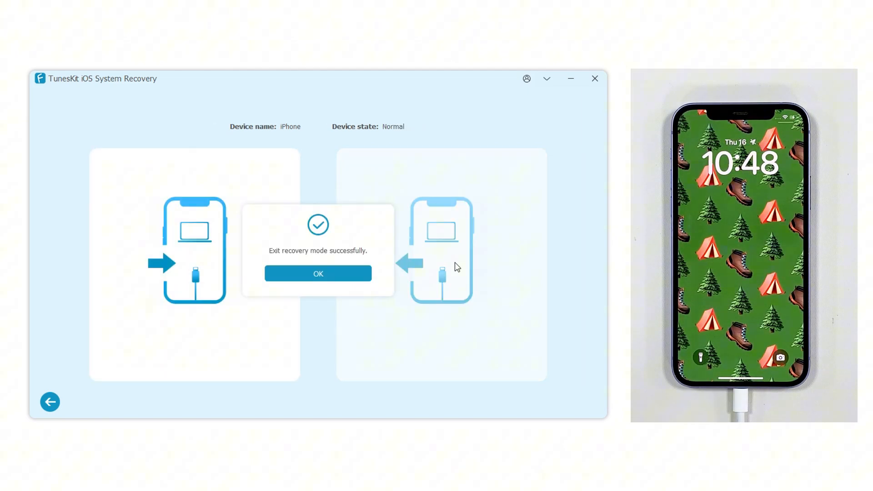
- Dismiss the exit-success message and confirm the iPhone entered Recovery Mode again
{"action": "left_click", "coordinate": [318, 274]}
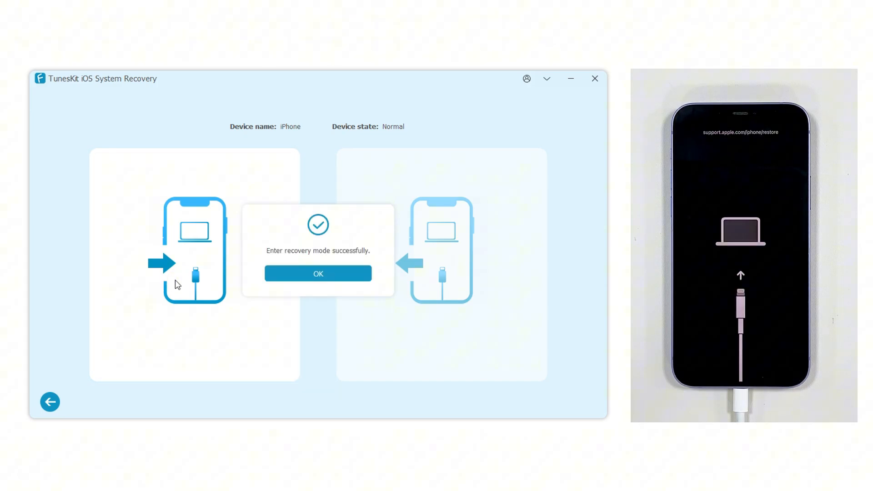
{"action": "left_click", "coordinate": [318, 273]}
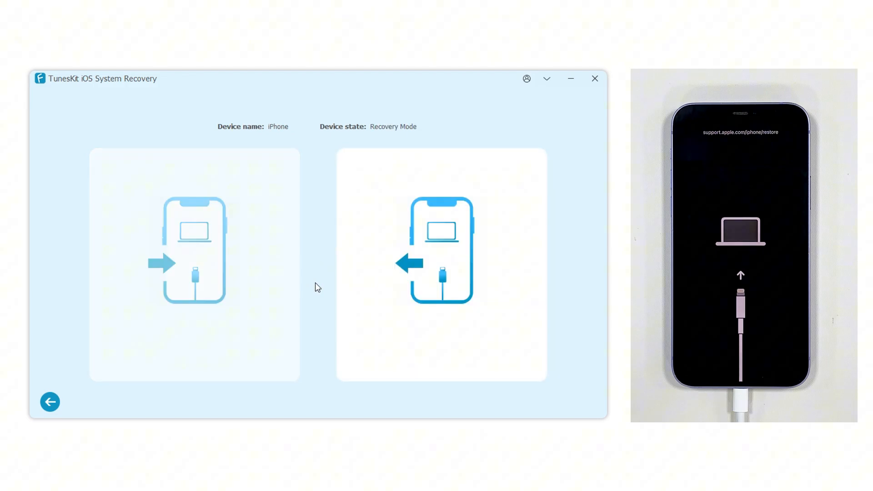
{"action": "mouse_move", "coordinate": [319, 360]}
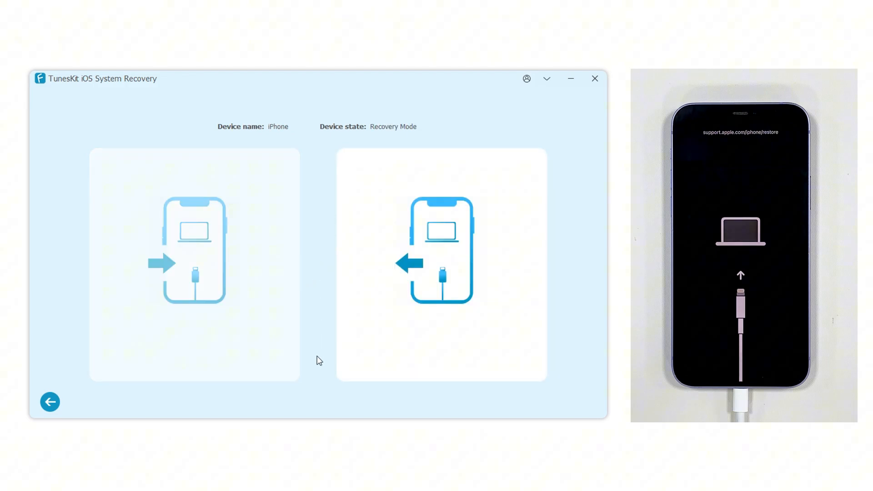